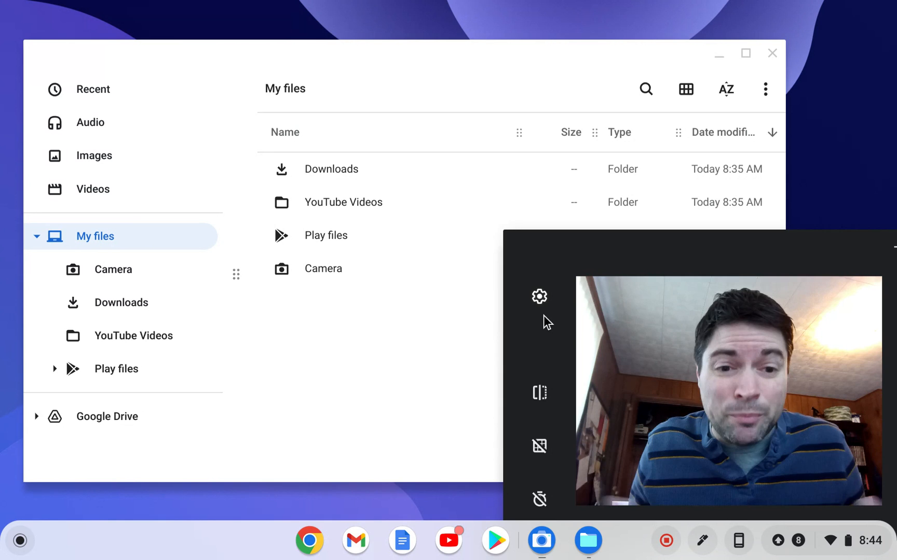
mouse_move(244, 503)
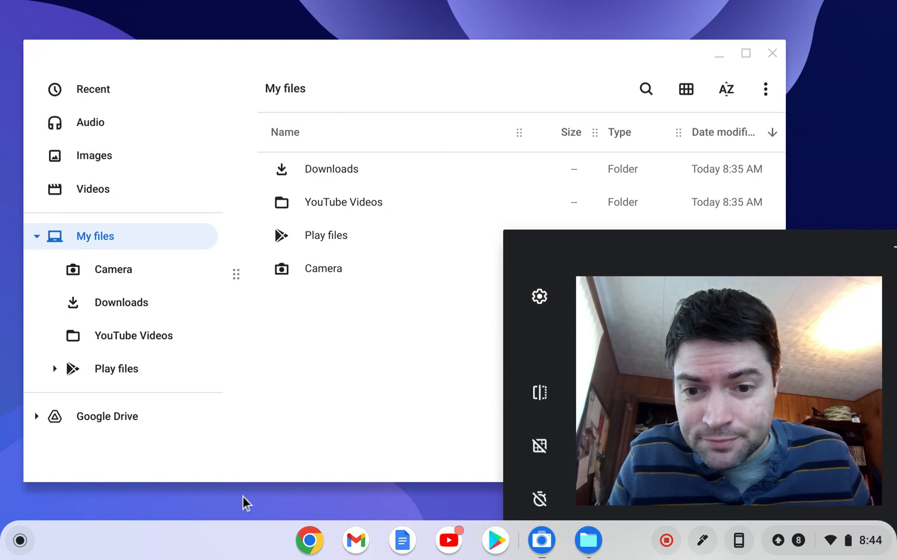
mouse_move(283, 509)
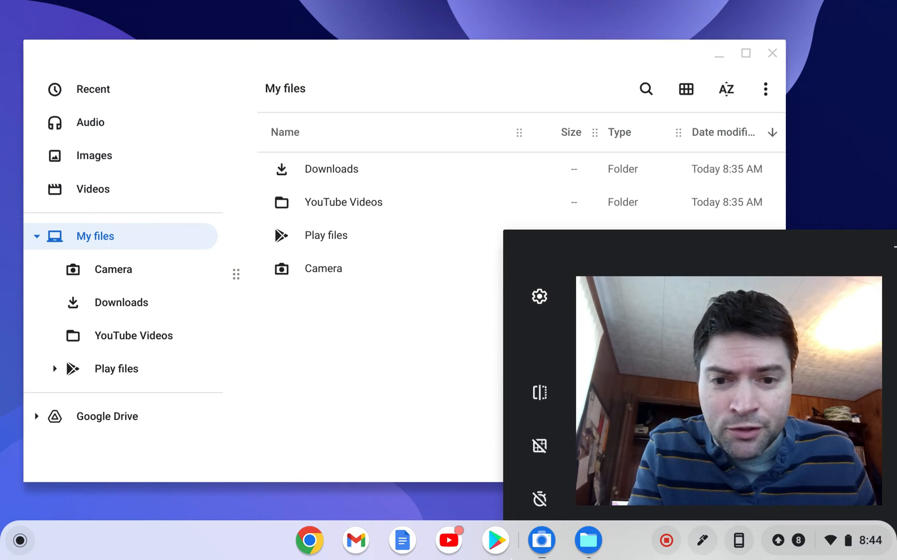
mouse_move(449, 540)
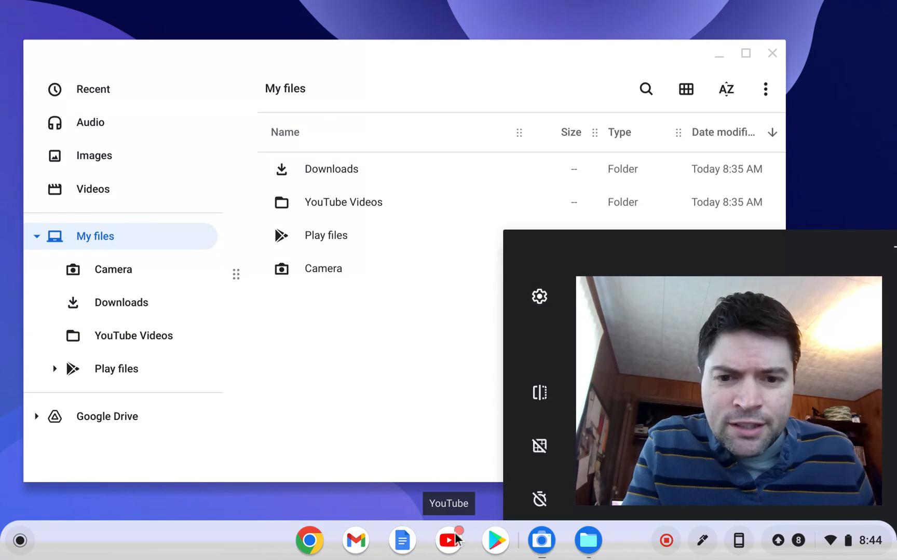
Step: Start the YouTube Android app from the shelf so its Home feed loads
left_click(20, 540)
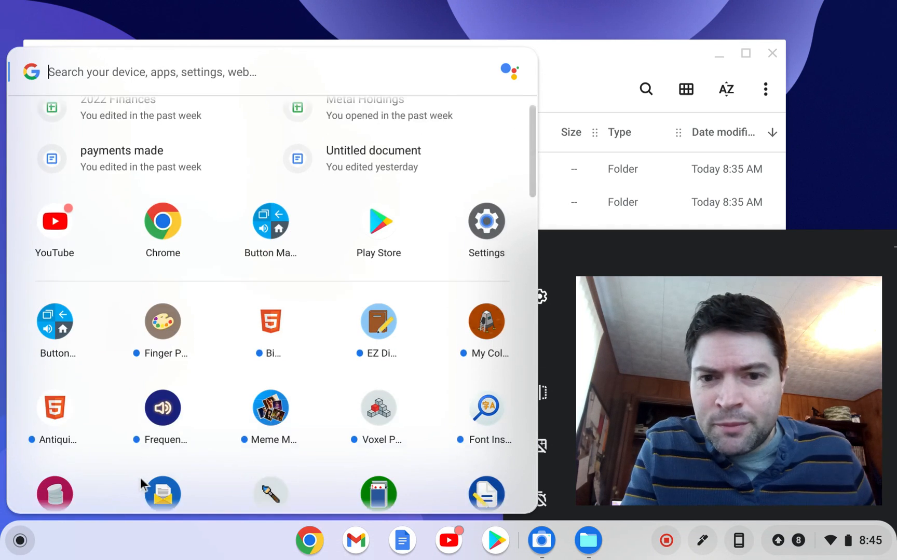
scroll("up", 3)
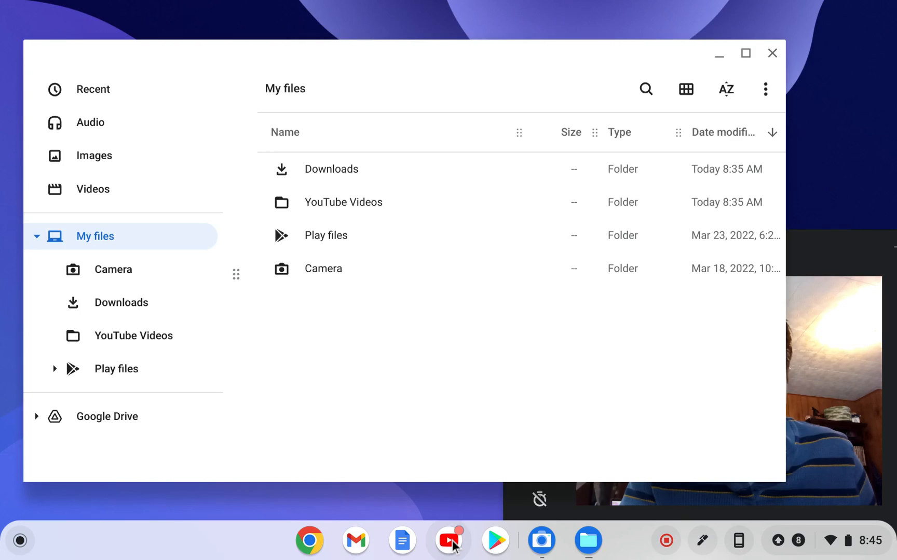
left_click(449, 541)
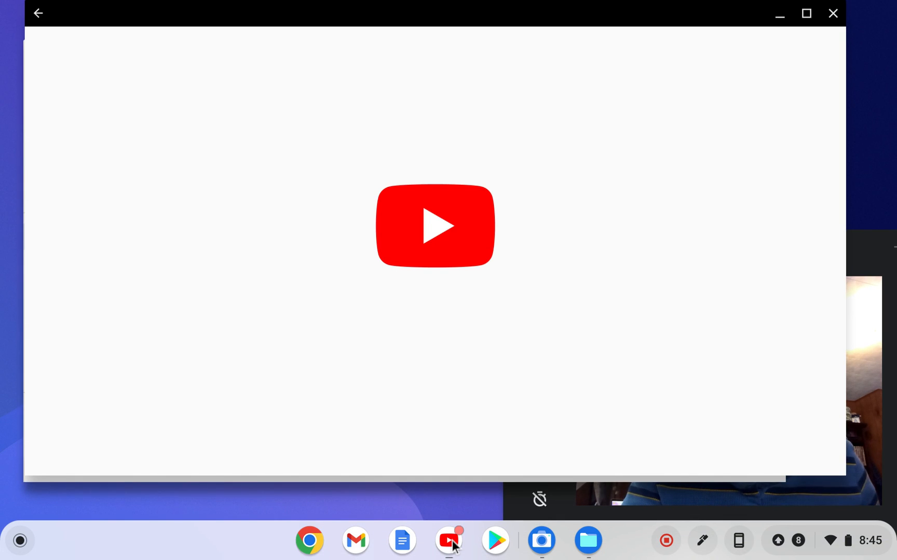
left_click(449, 540)
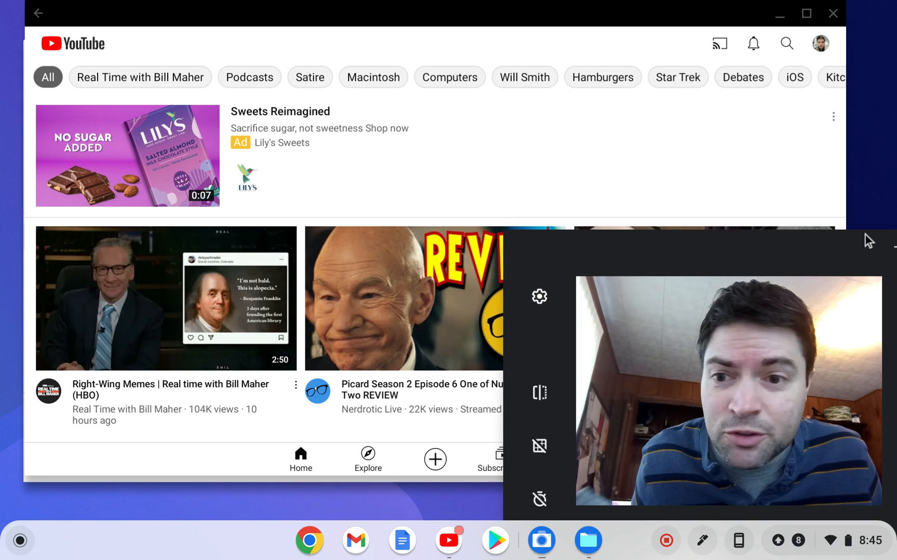
Step: Minimize the YouTube app and bring up youtube.com in a Chrome window
left_click(588, 540)
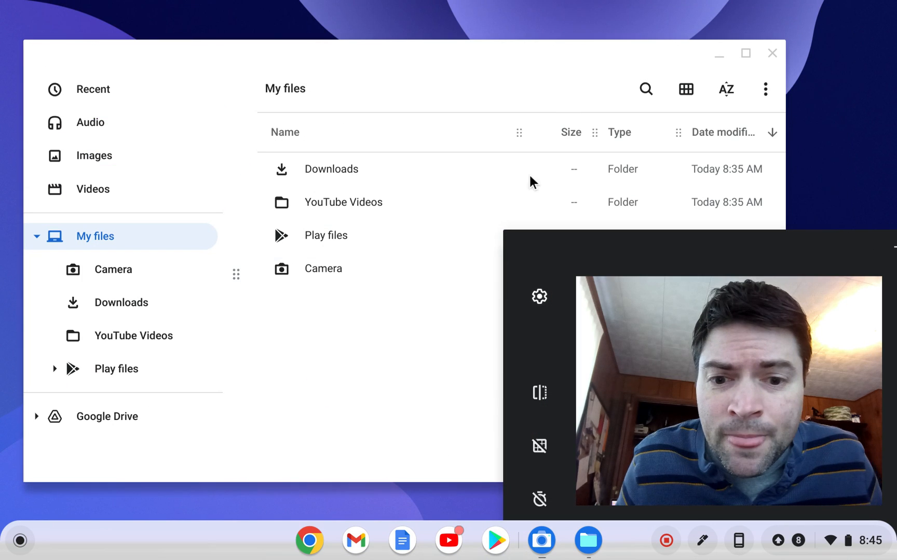
mouse_move(296, 545)
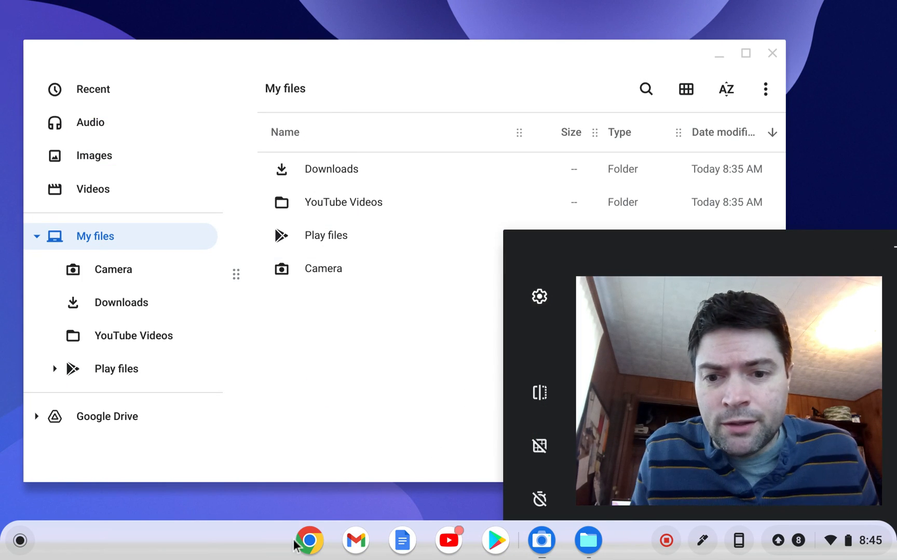
left_click(309, 540)
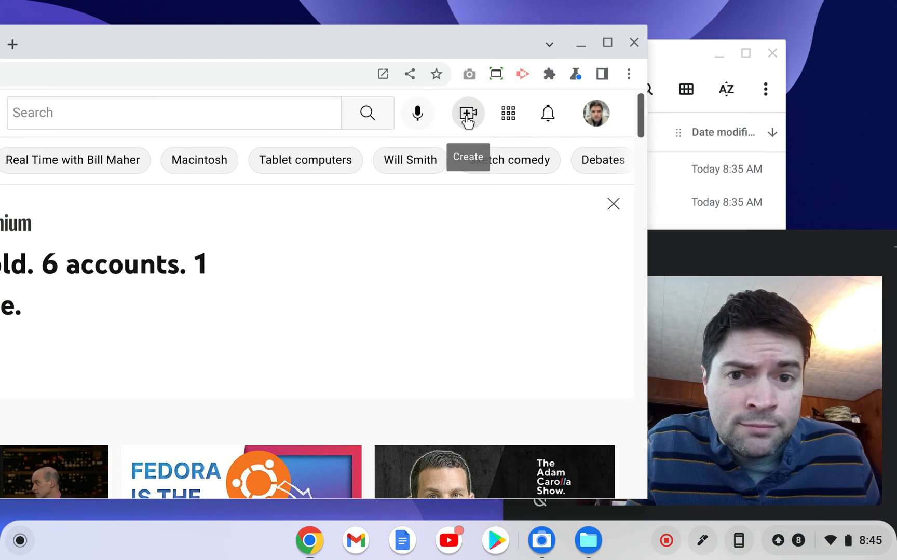
Step: Start a new upload from the Create button, reaching the Downloads file picker
left_click(467, 113)
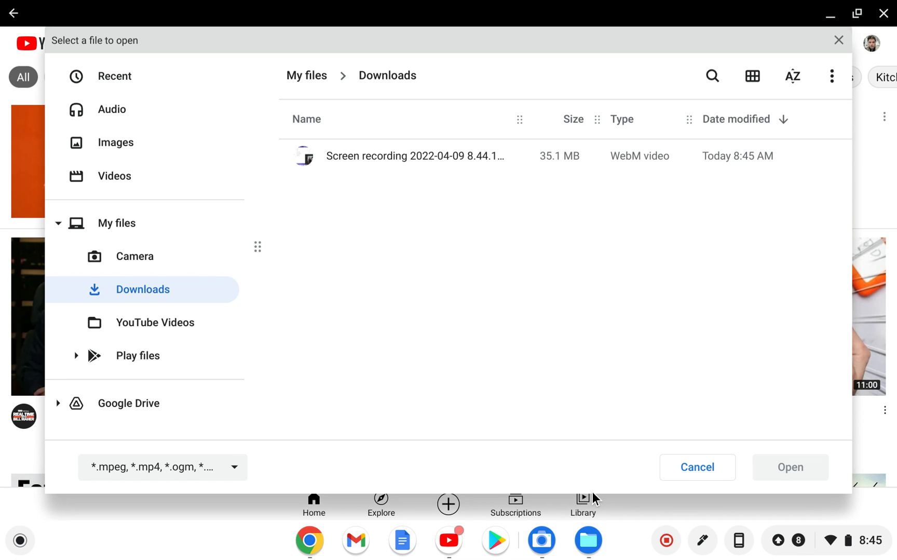
left_click(540, 540)
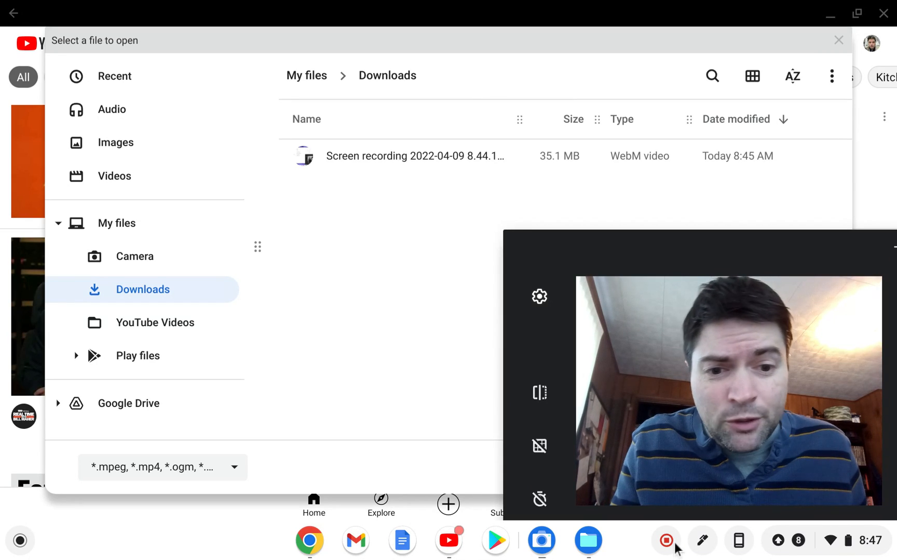
mouse_move(665, 540)
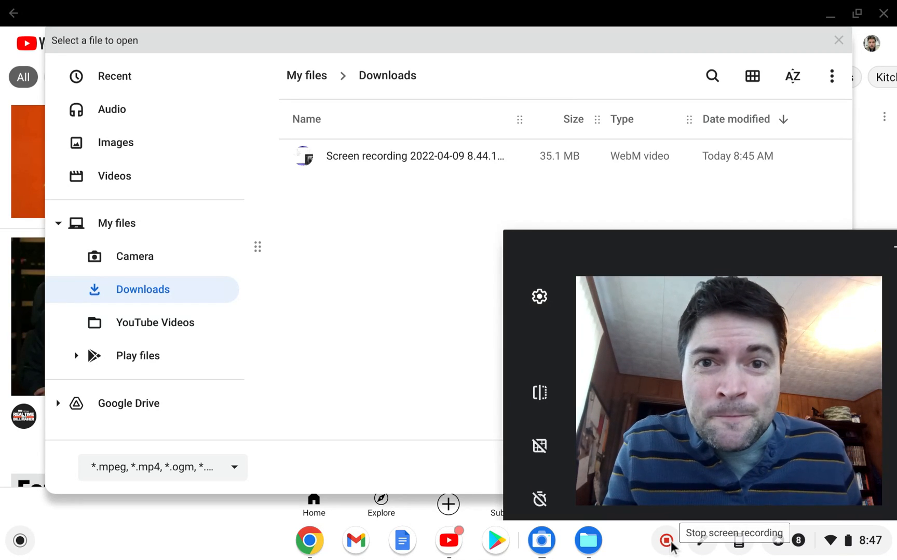